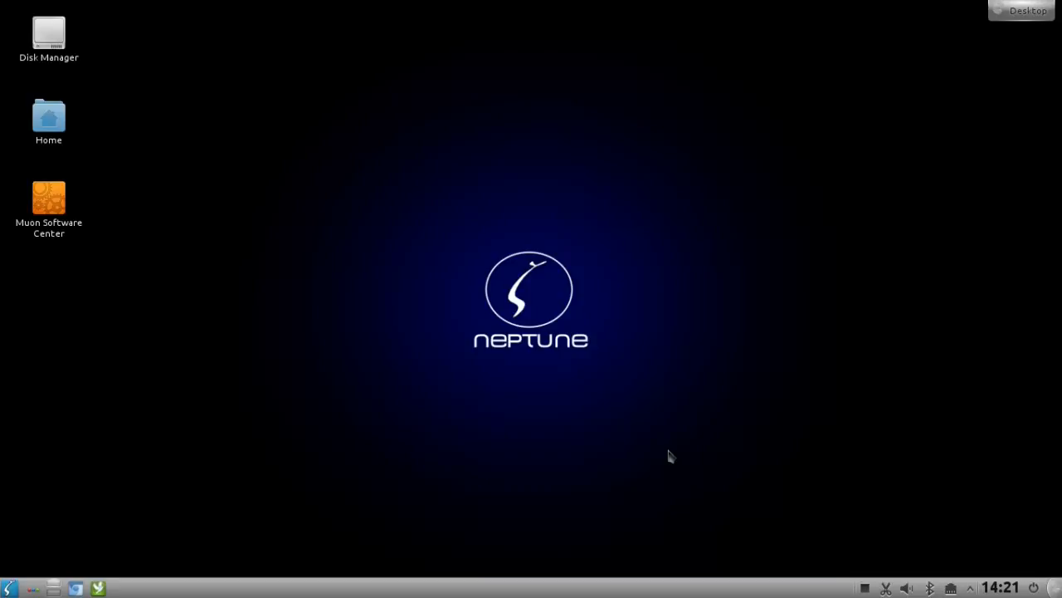
mouse_move(398, 484)
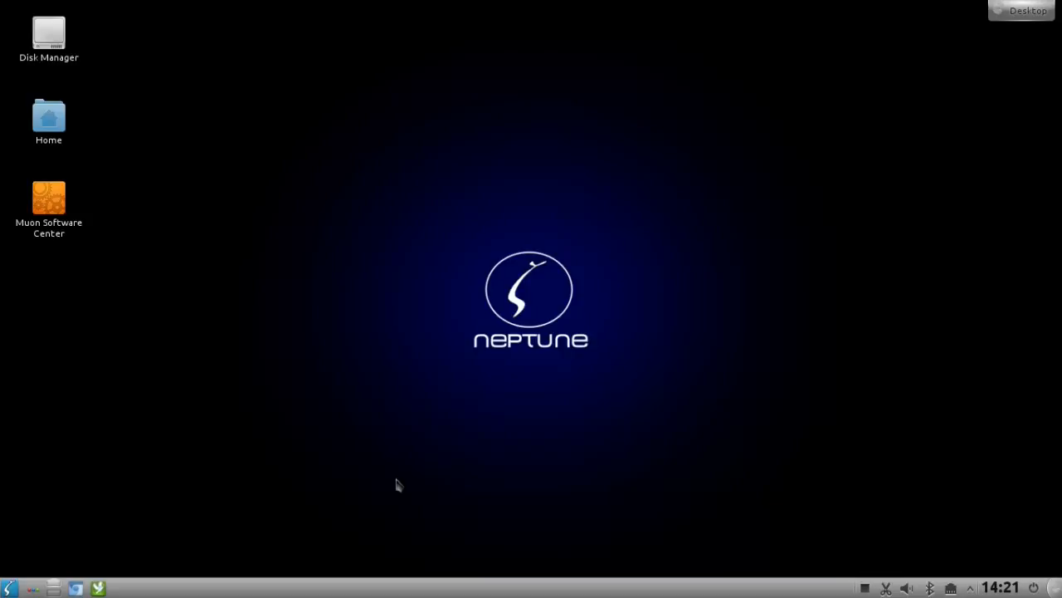
Launch System Settings from the application launcher's Favorites.
click(10, 588)
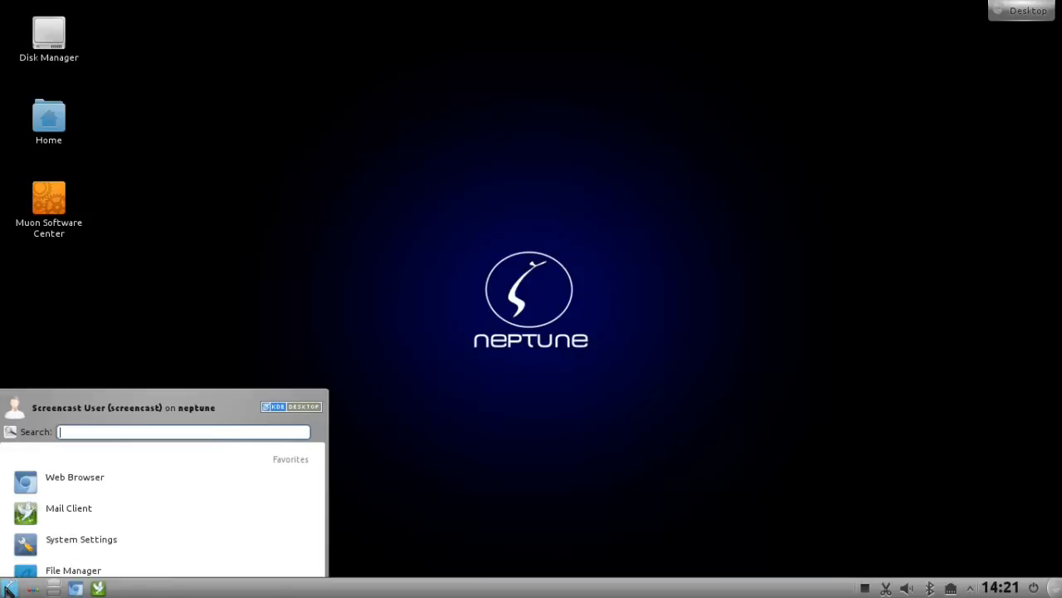
click(81, 538)
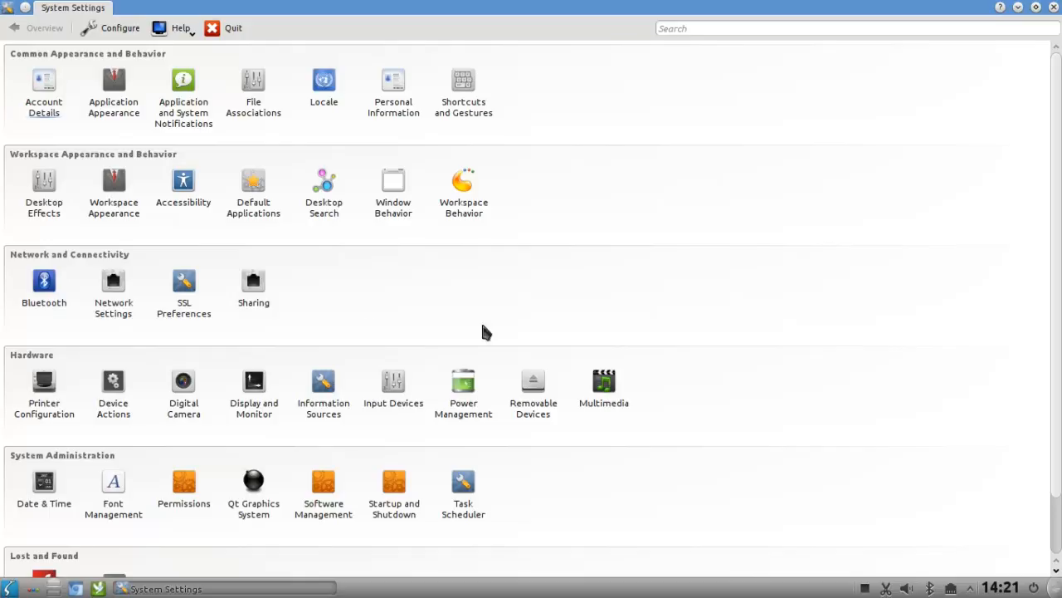
mouse_move(533, 390)
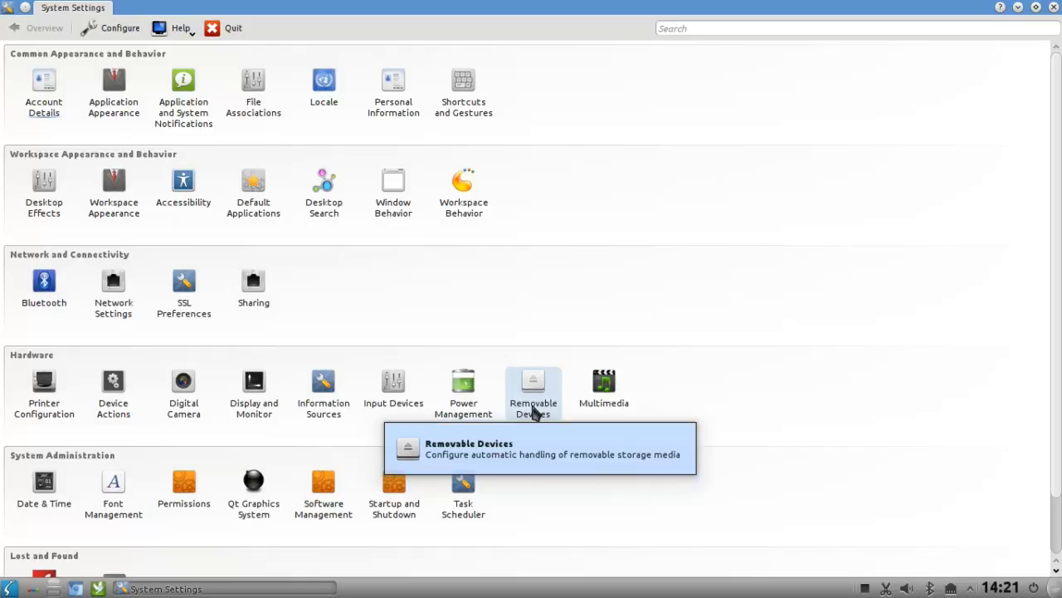
Enter the Removable Devices module in the Hardware section.
click(533, 391)
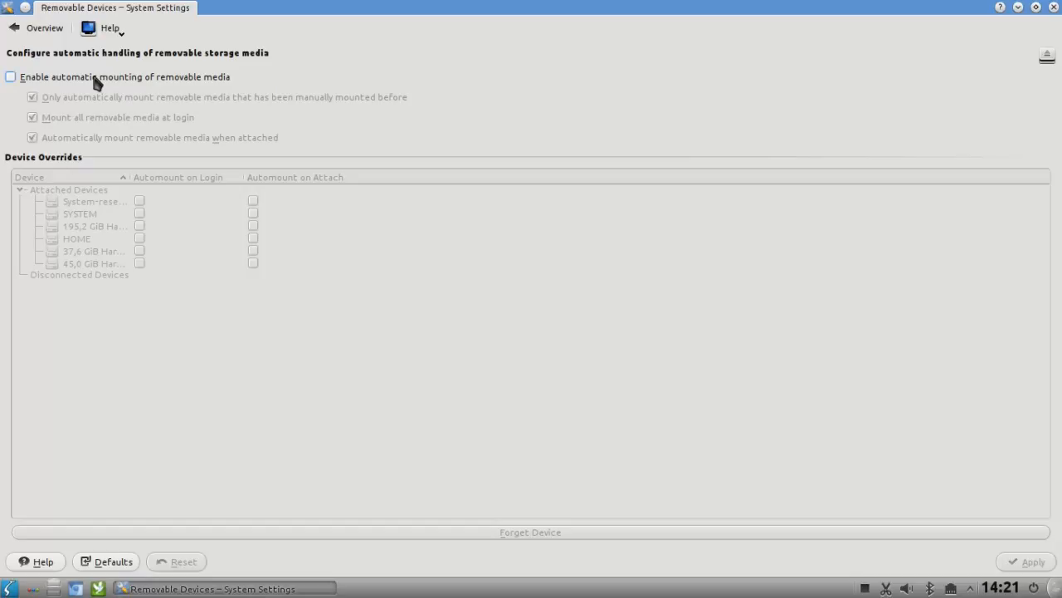
Enable automatic mounting of removable media with its three sub-options checked.
click(10, 77)
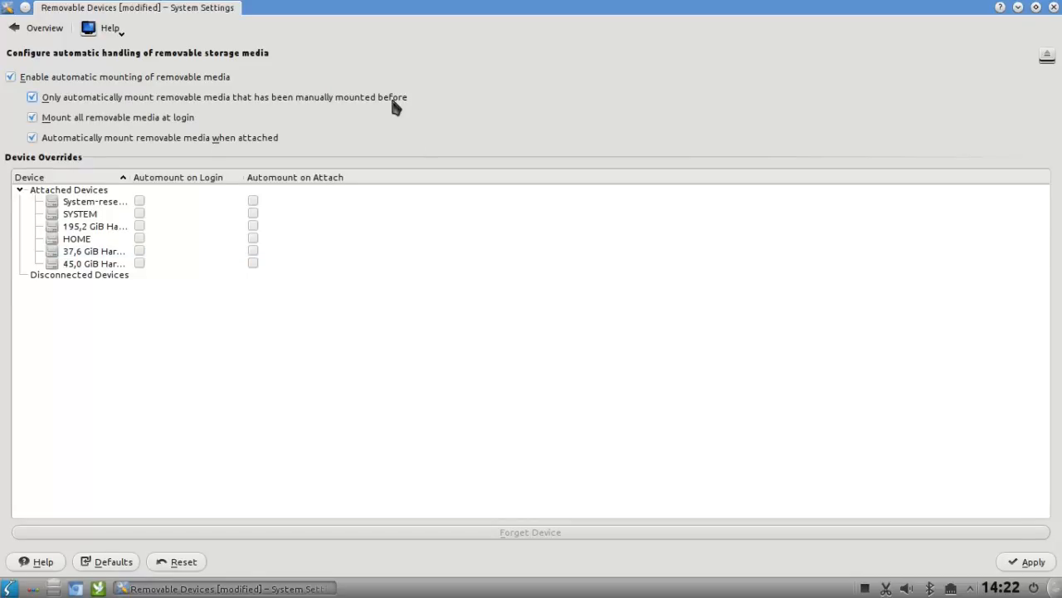
mouse_move(163, 100)
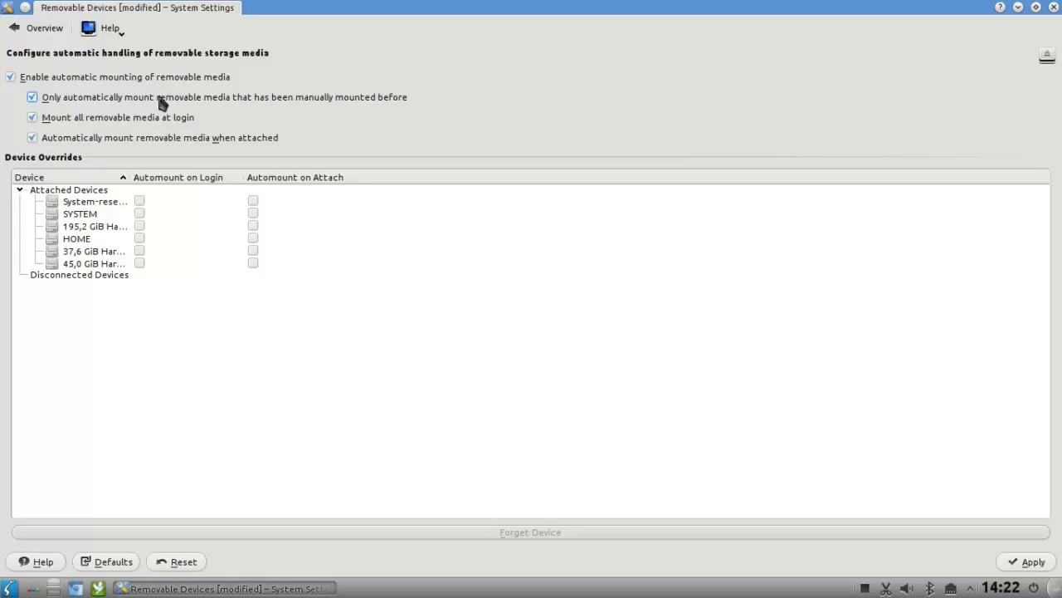
mouse_move(253, 109)
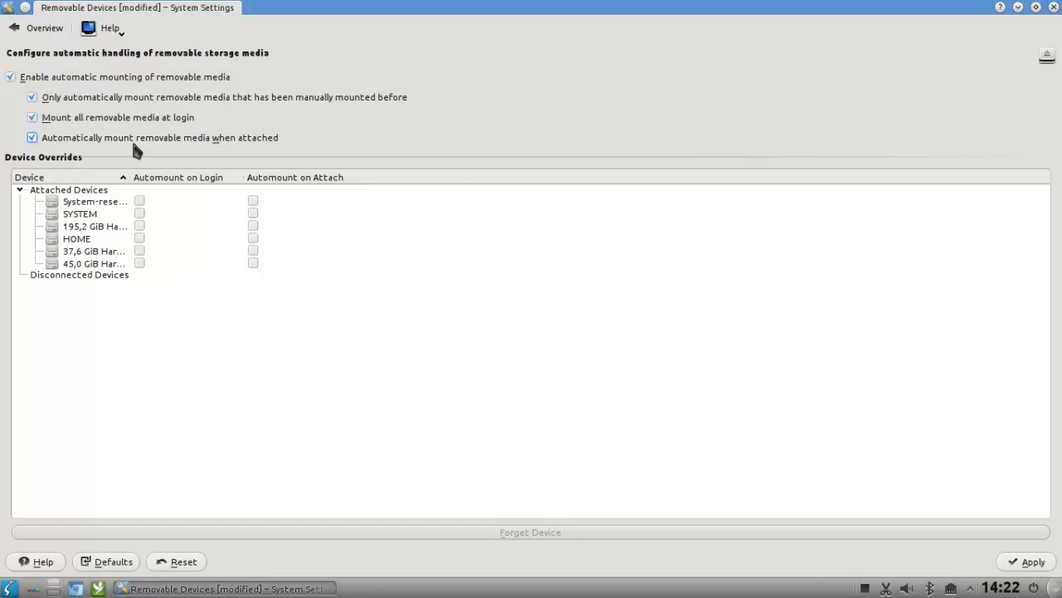
mouse_move(90, 146)
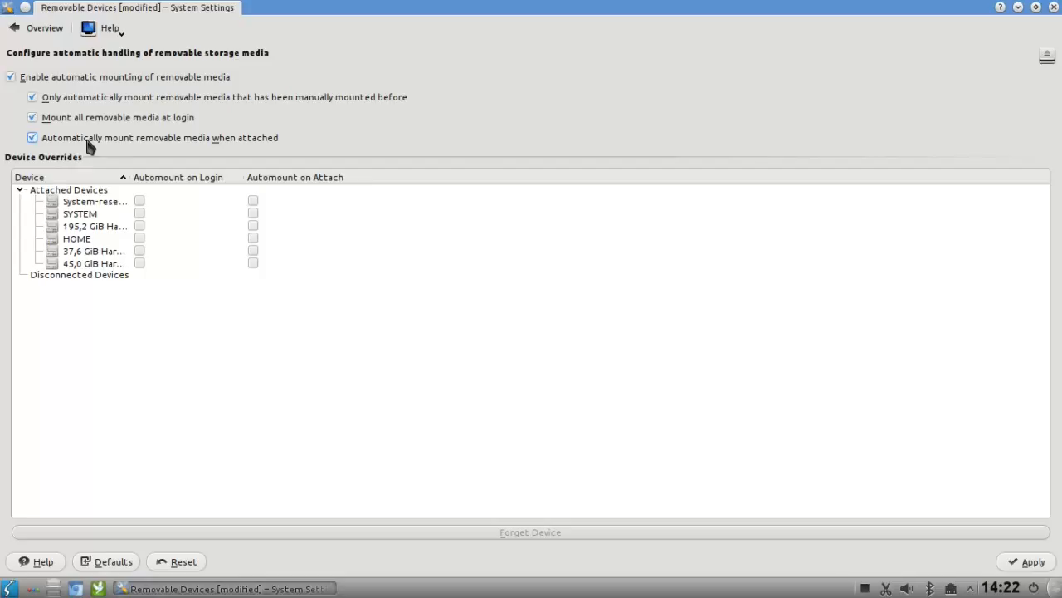
Widen the Device column so overrides show full drive names, leaving per-device automount off.
click(31, 136)
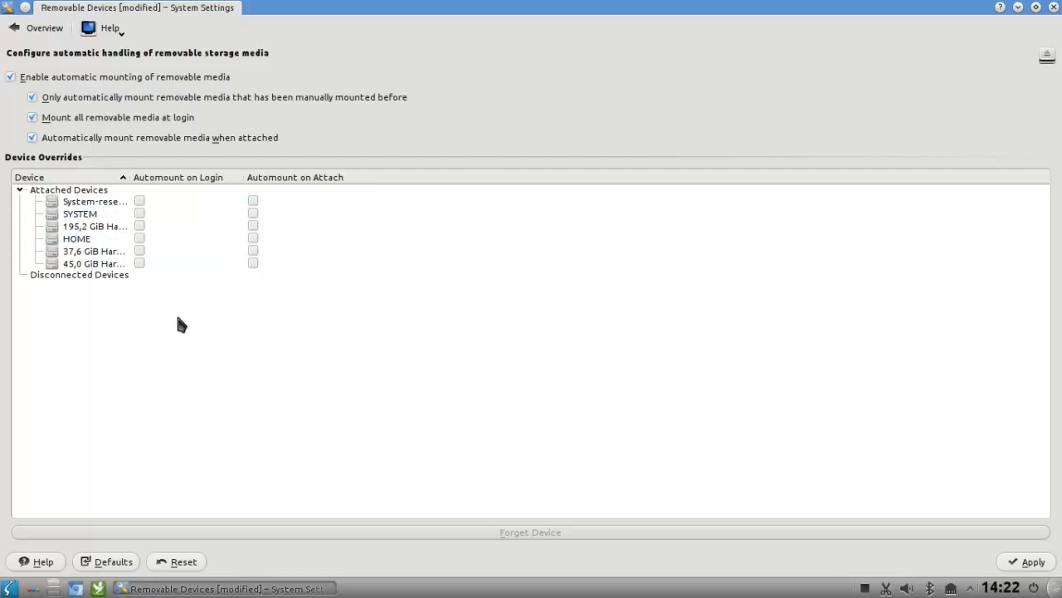
click(76, 239)
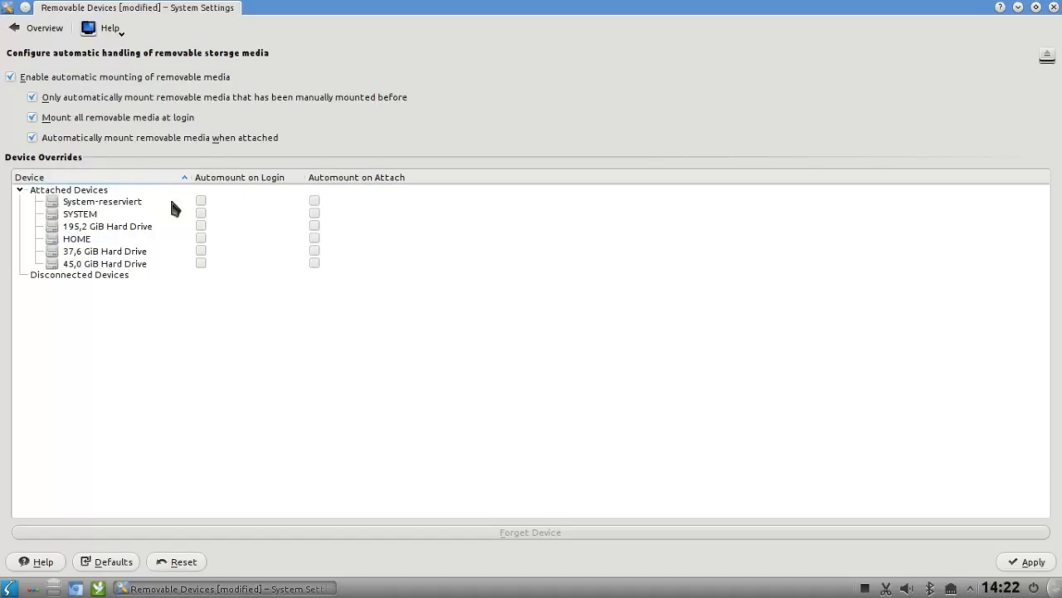
click(108, 226)
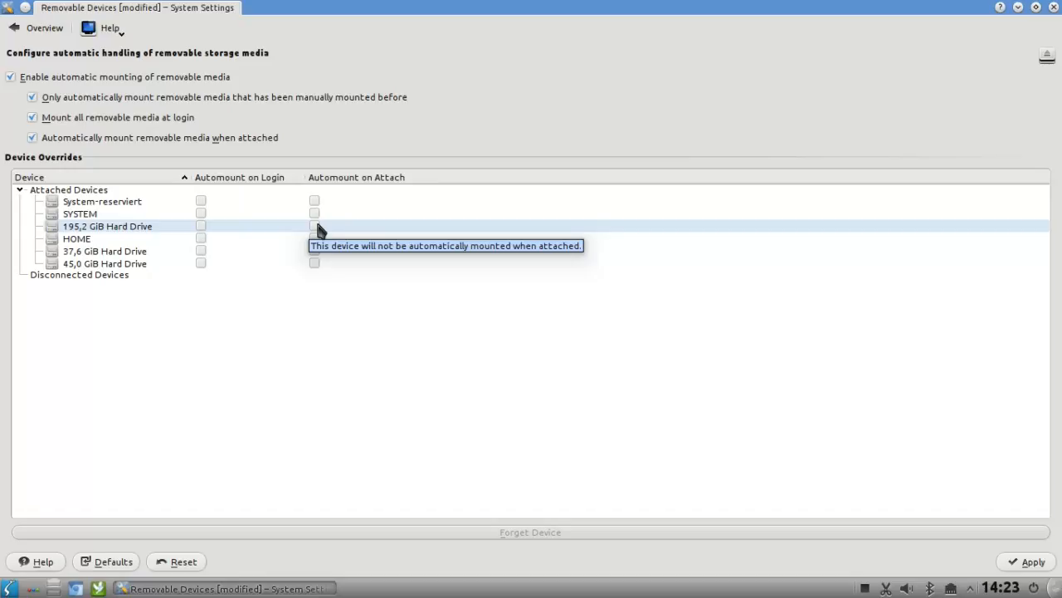
mouse_move(240, 305)
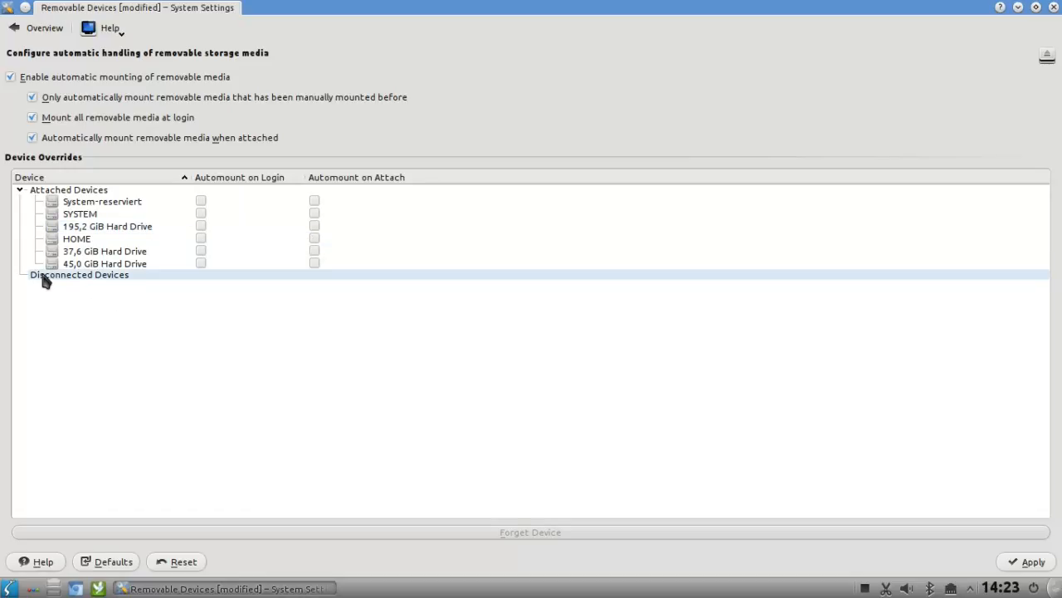
mouse_move(56, 284)
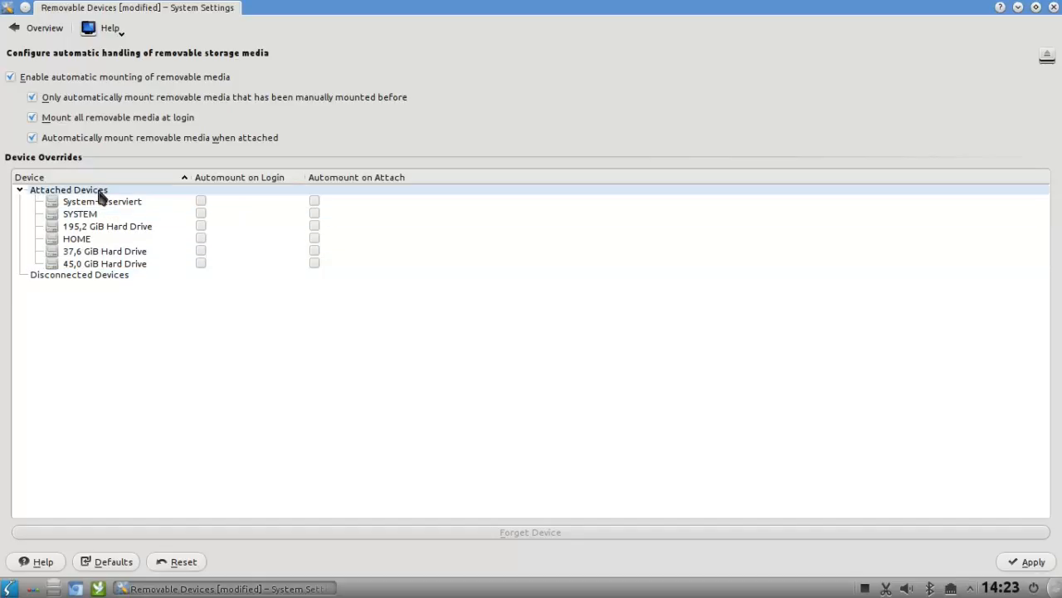
mouse_move(136, 340)
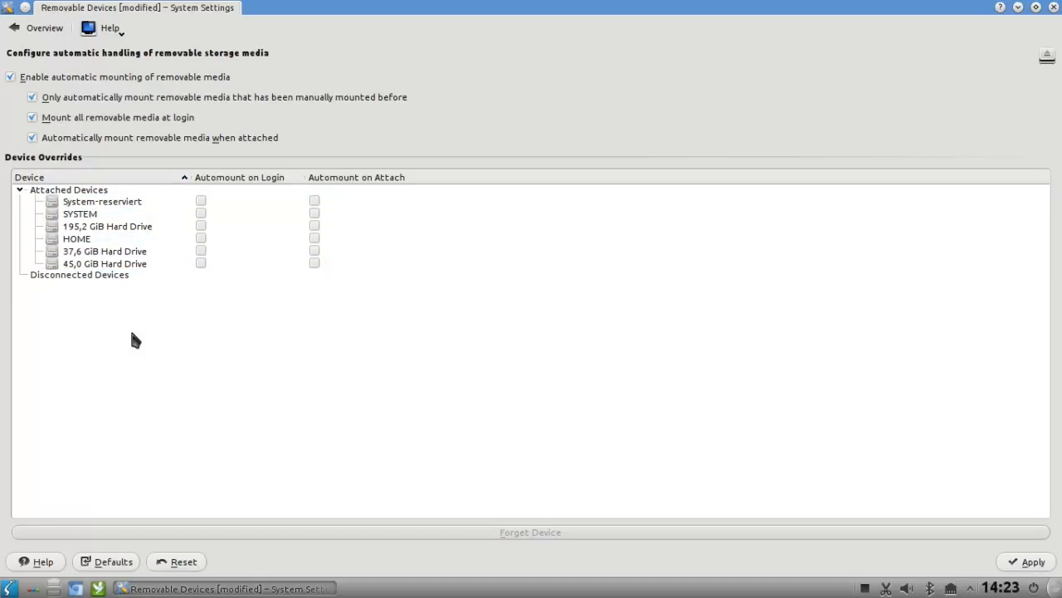